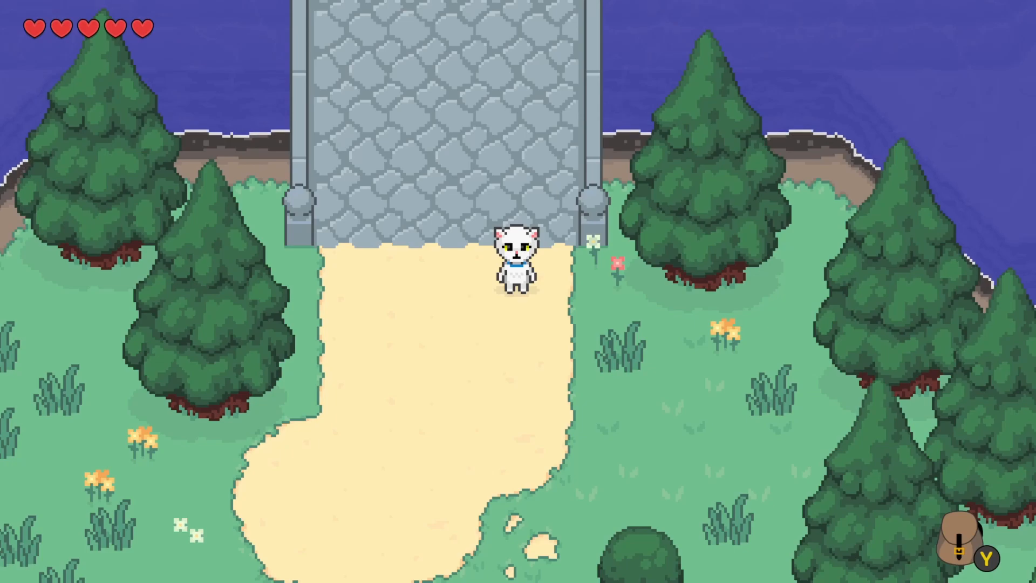
# Pause the game, open Settings, view the Gamepad Controls bindings, then close that list
pyautogui.press('Escape')
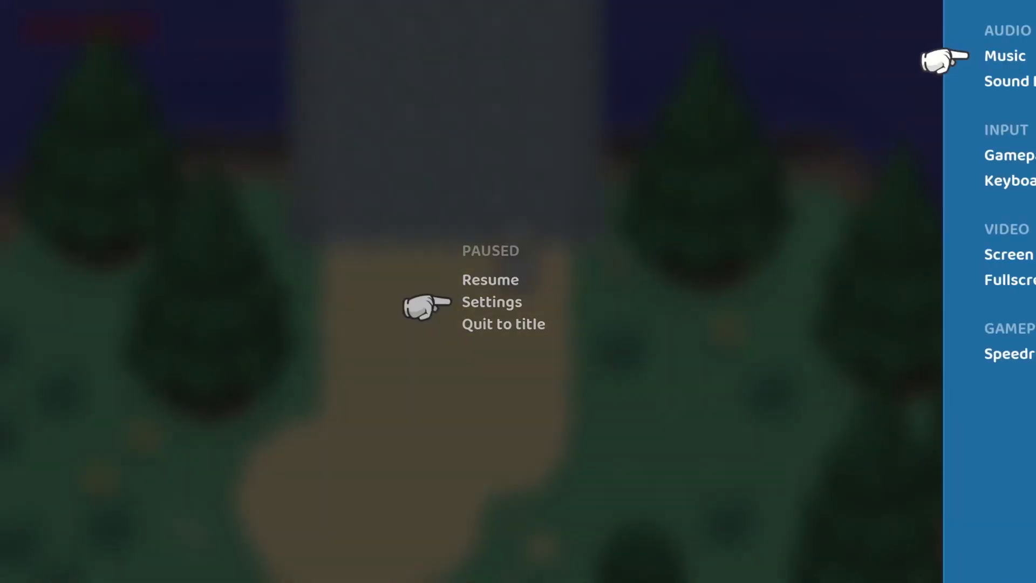
pyautogui.click(491, 302)
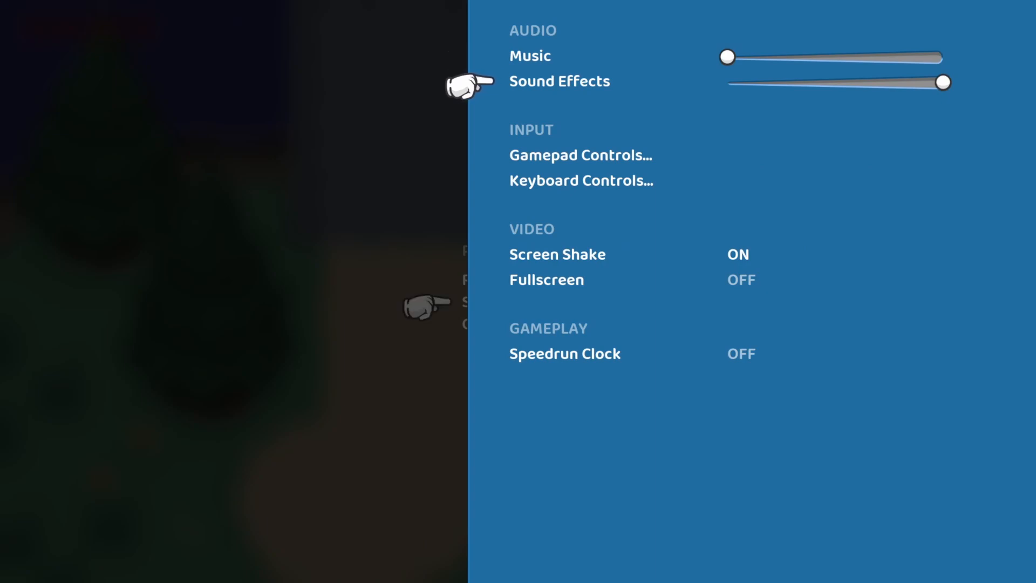
pyautogui.click(580, 155)
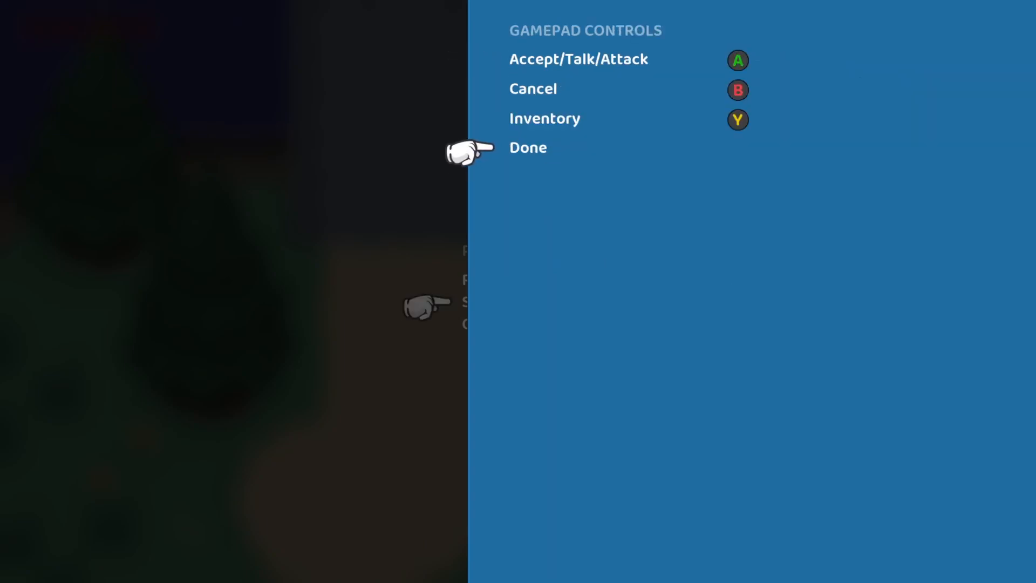
pyautogui.click(528, 147)
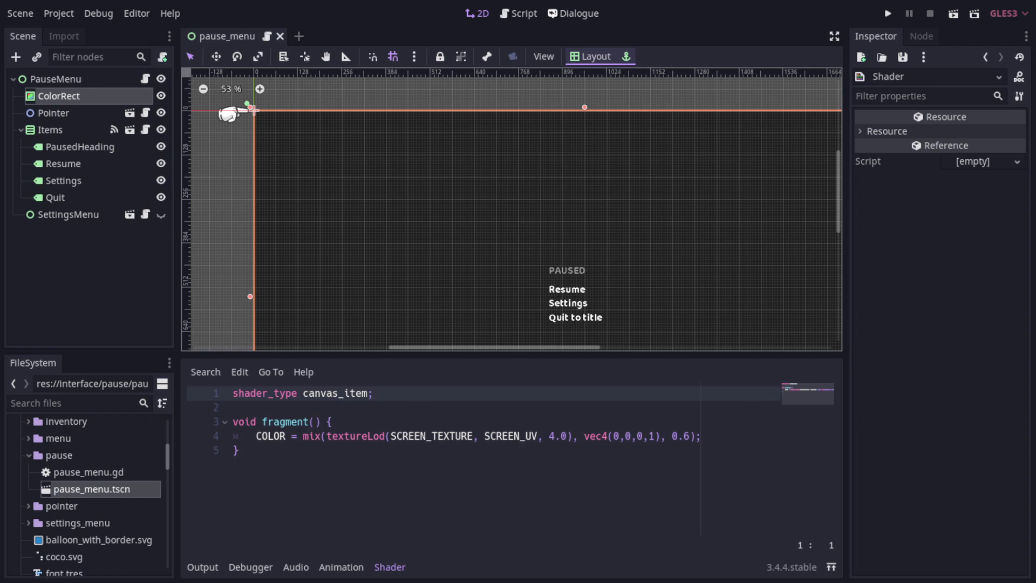
pyautogui.click(50, 130)
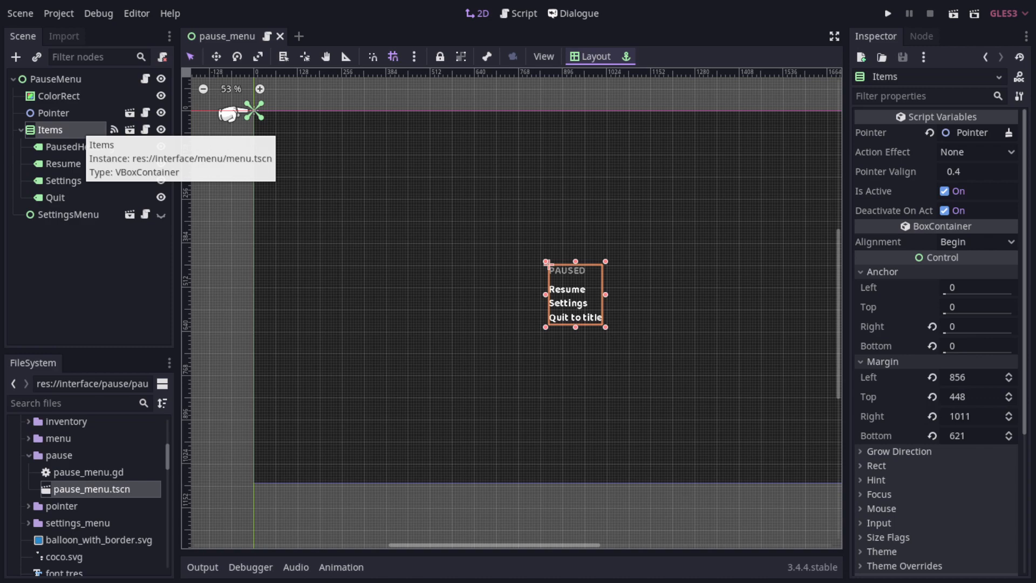
pyautogui.click(79, 146)
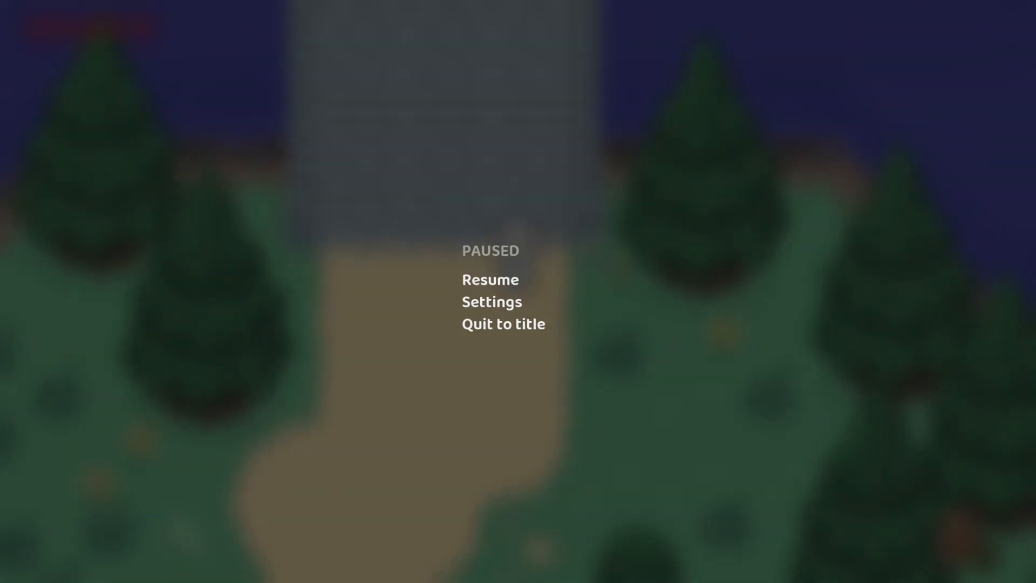
# Open the settings panel and raise the Music volume nearly to full
pyautogui.click(492, 302)
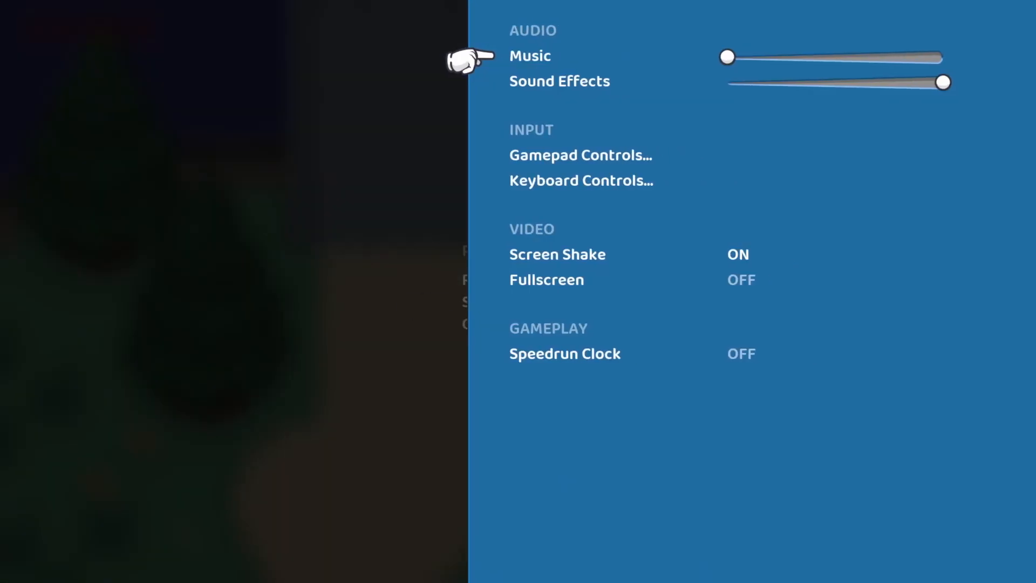
pyautogui.moveTo(727, 58); pyautogui.dragTo(838, 58)
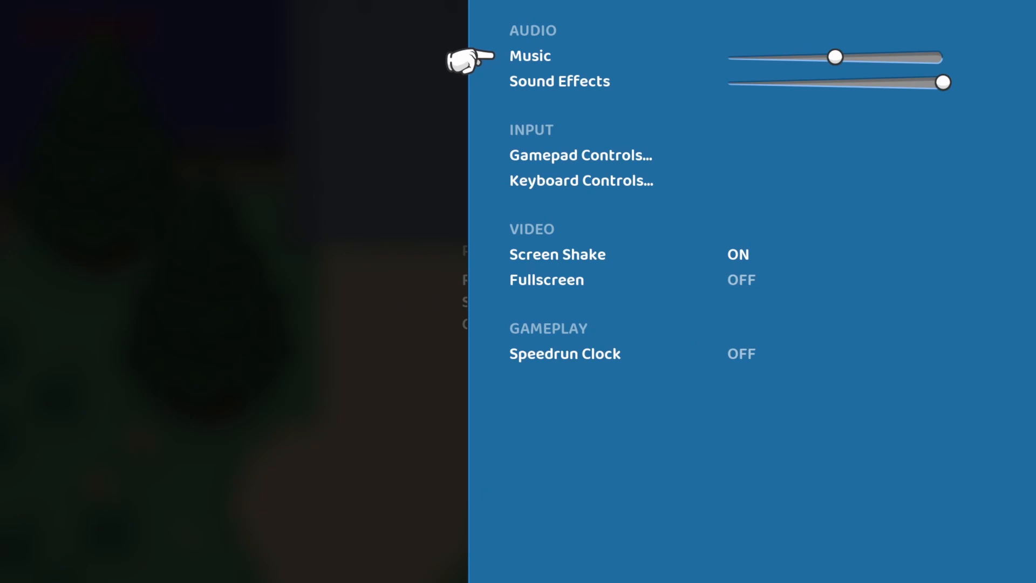
pyautogui.moveTo(840, 56); pyautogui.dragTo(922, 57)
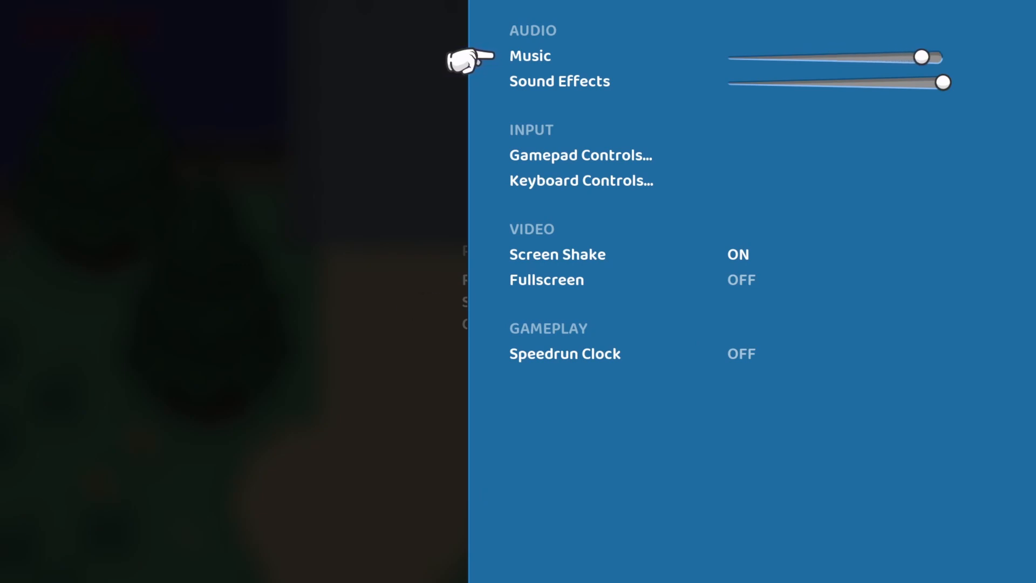
# Lower the Sound Effects volume slider and fine-tune its level
pyautogui.moveTo(942, 82); pyautogui.dragTo(839, 82)
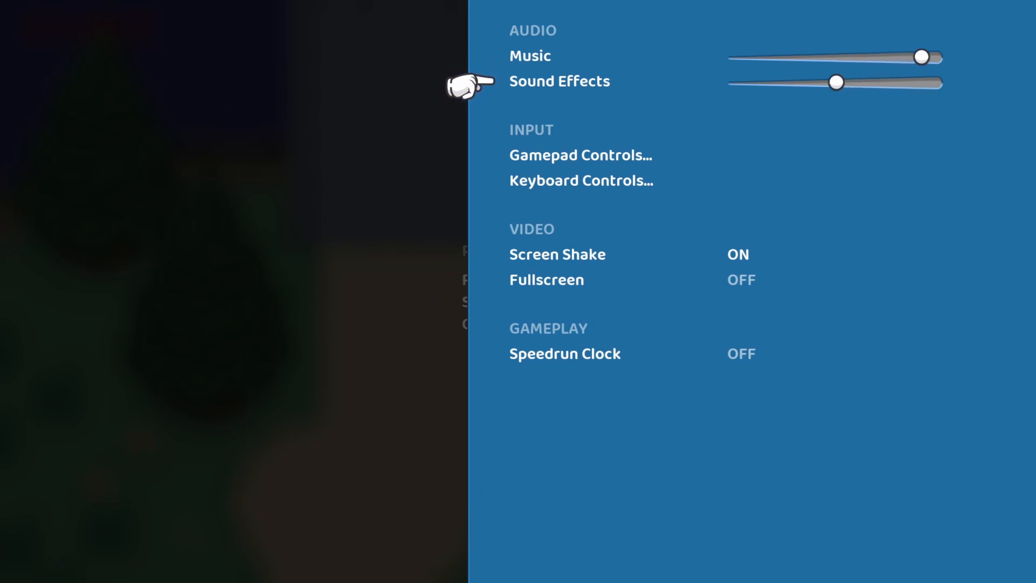
pyautogui.moveTo(839, 82); pyautogui.dragTo(770, 83)
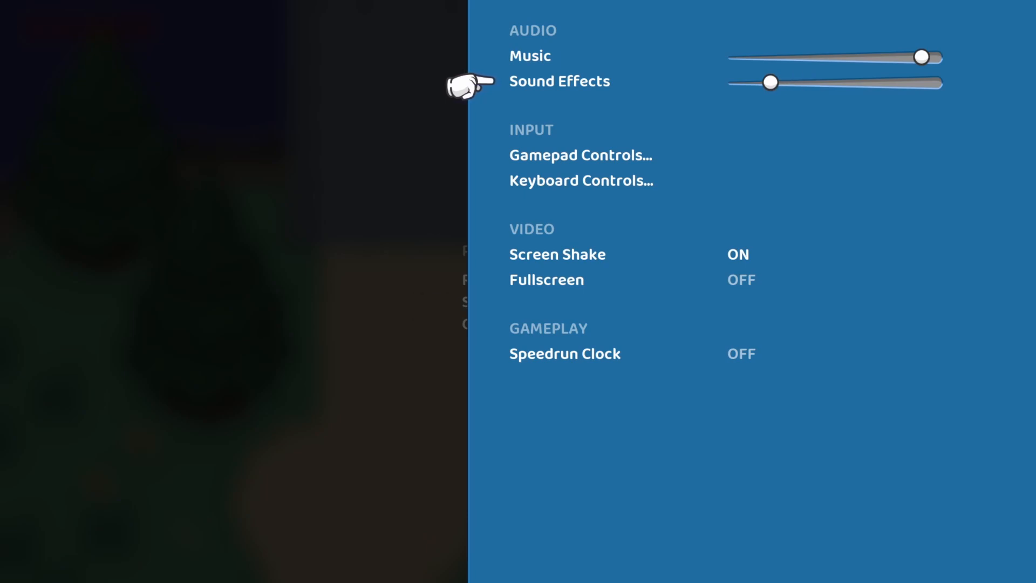
pyautogui.moveTo(777, 82); pyautogui.dragTo(768, 82)
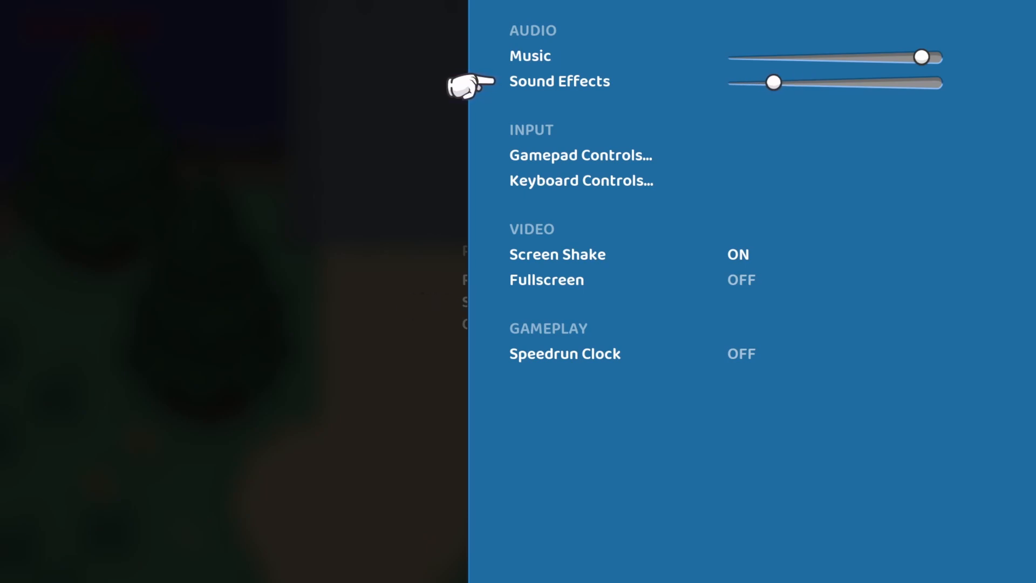
pyautogui.moveTo(775, 82); pyautogui.dragTo(945, 82)
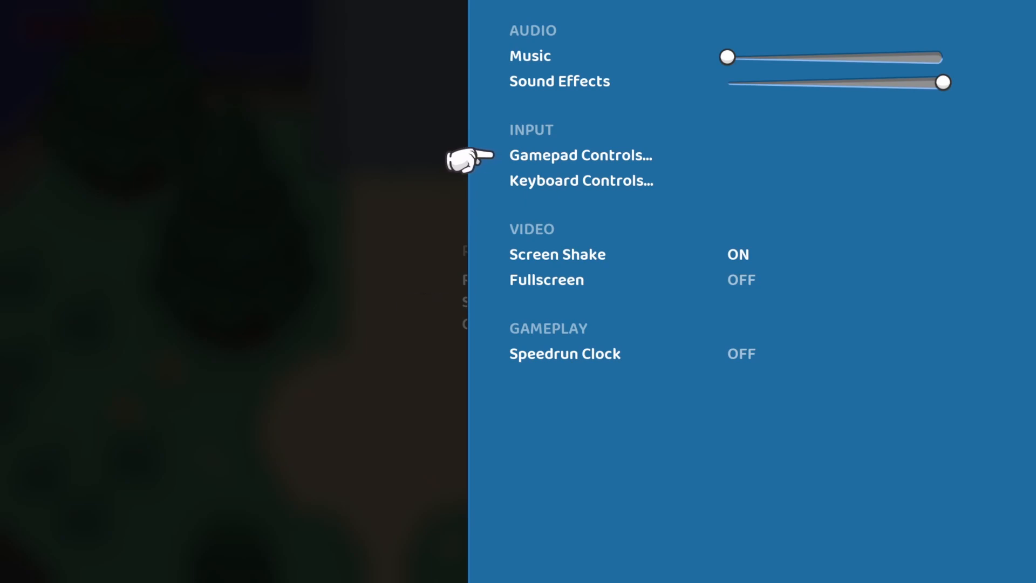
# Open the controls list and rebind Accept/Talk/Attack from A to the X key
pyautogui.click(580, 155)
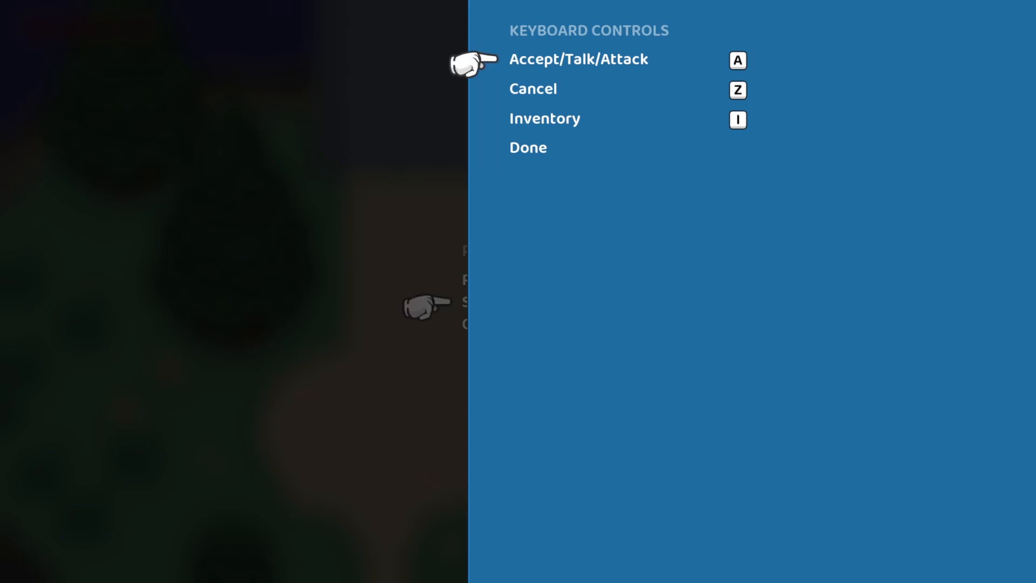
pyautogui.click(738, 60)
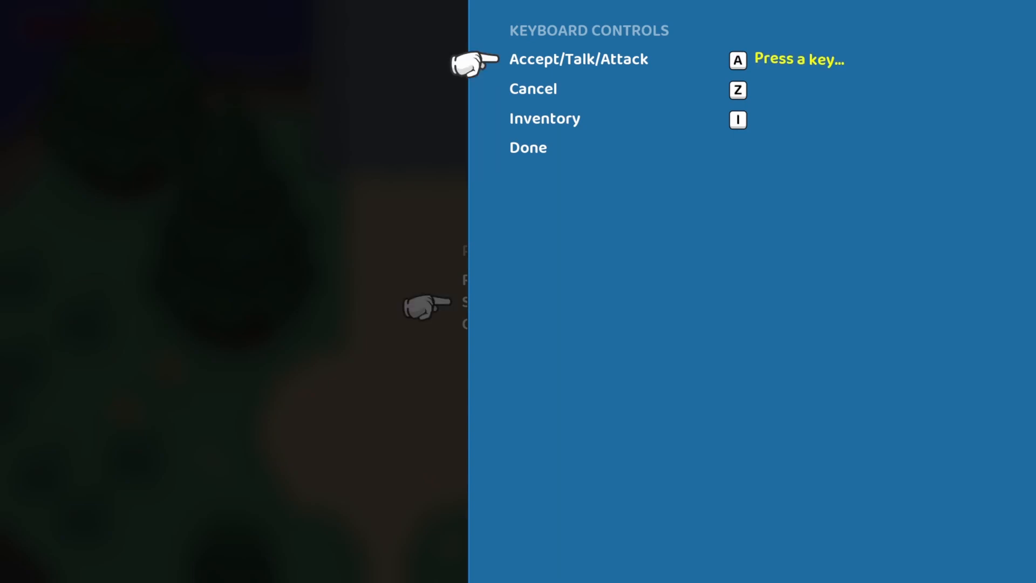
pyautogui.press('x')
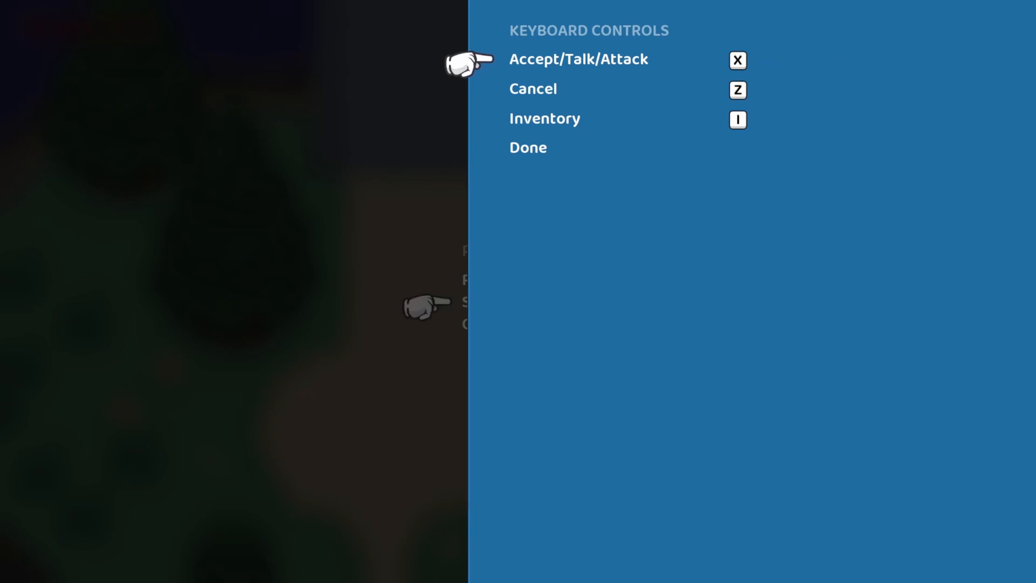